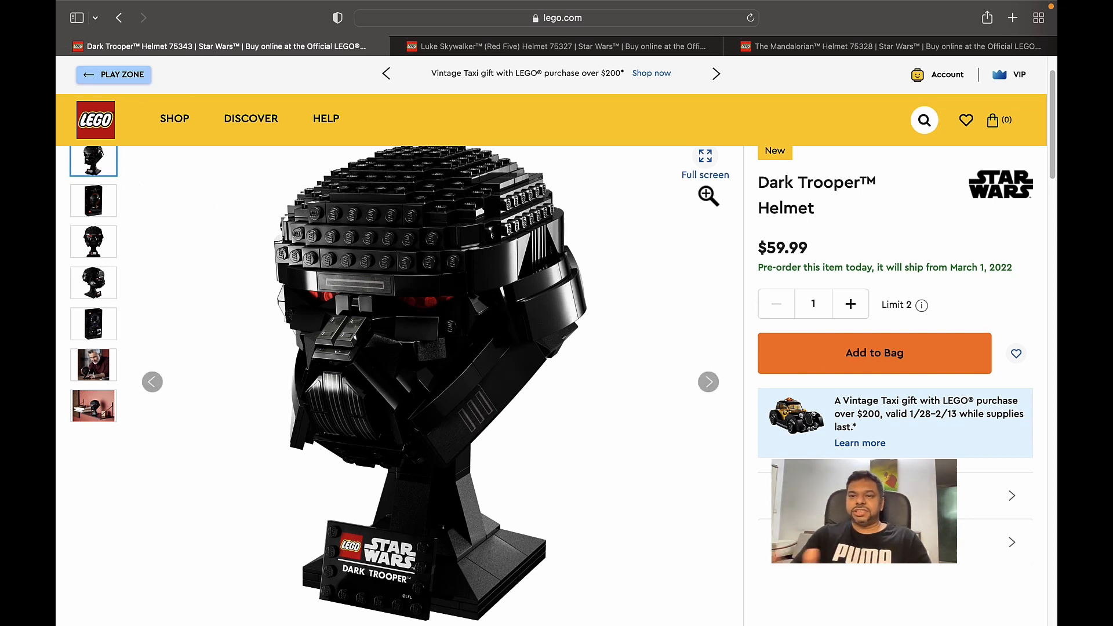
# Switch from the Dark Trooper helmet tab to the Luke Skywalker Red Five tab, then The Mandalorian tab.
pyautogui.click(554, 47)
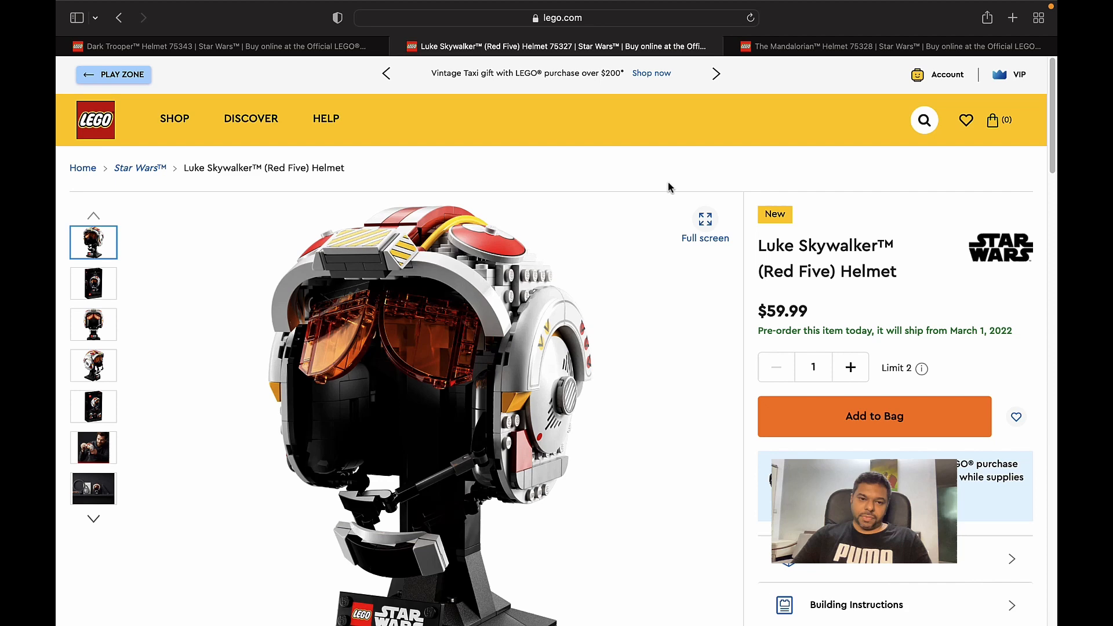
pyautogui.click(868, 46)
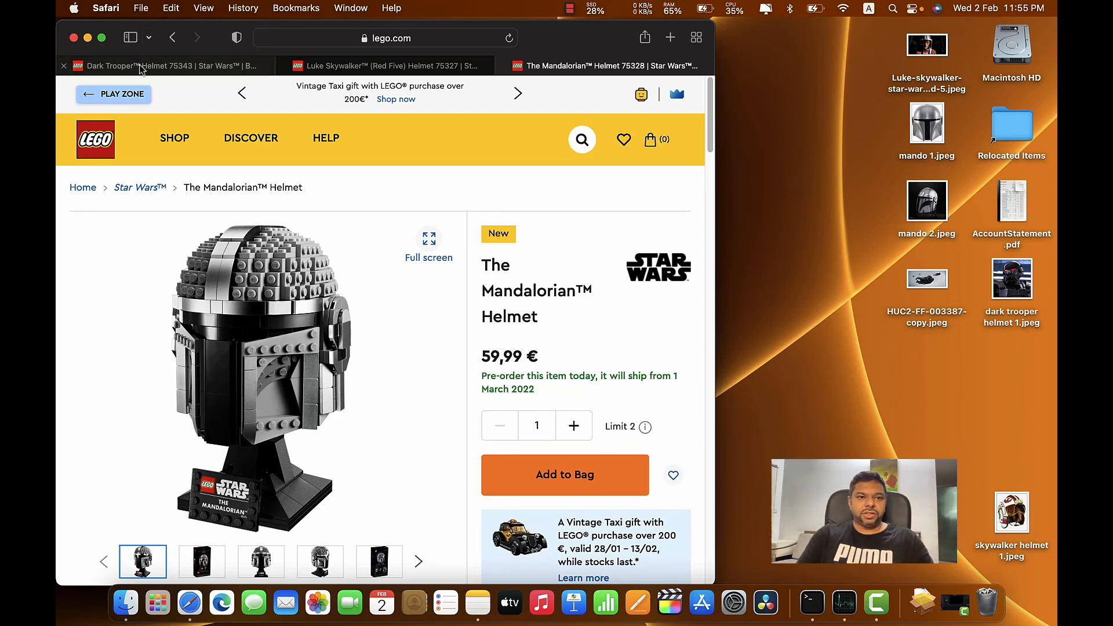
# On the Dark Trooper tab, view the box front and back, then open HUC2-FF-003387-copy.jpeg from the desktop.
pyautogui.click(144, 65)
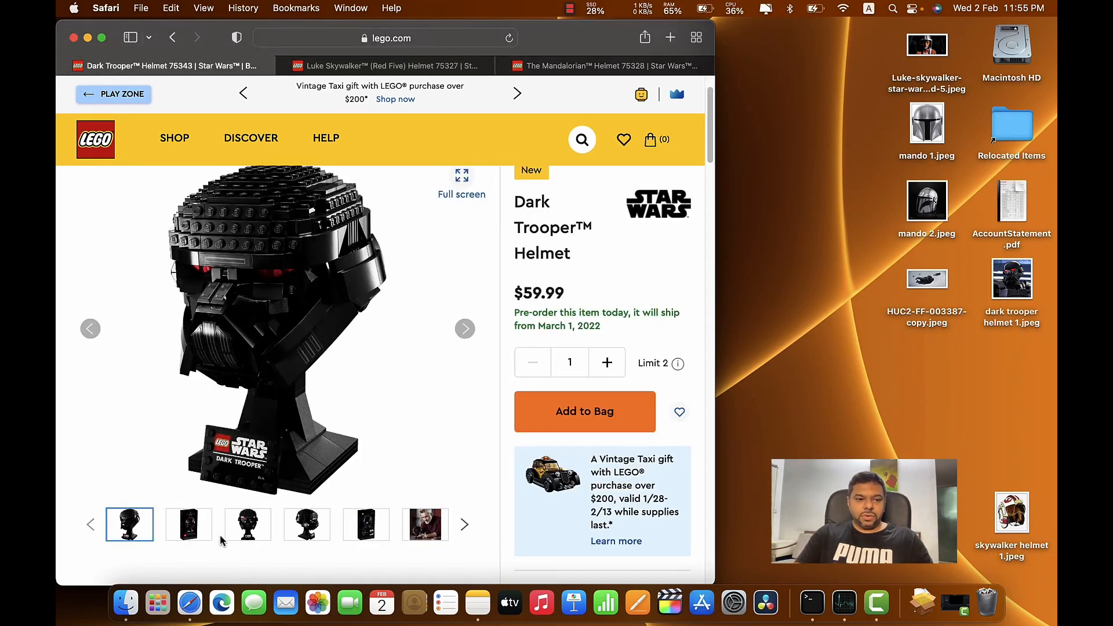
pyautogui.click(188, 524)
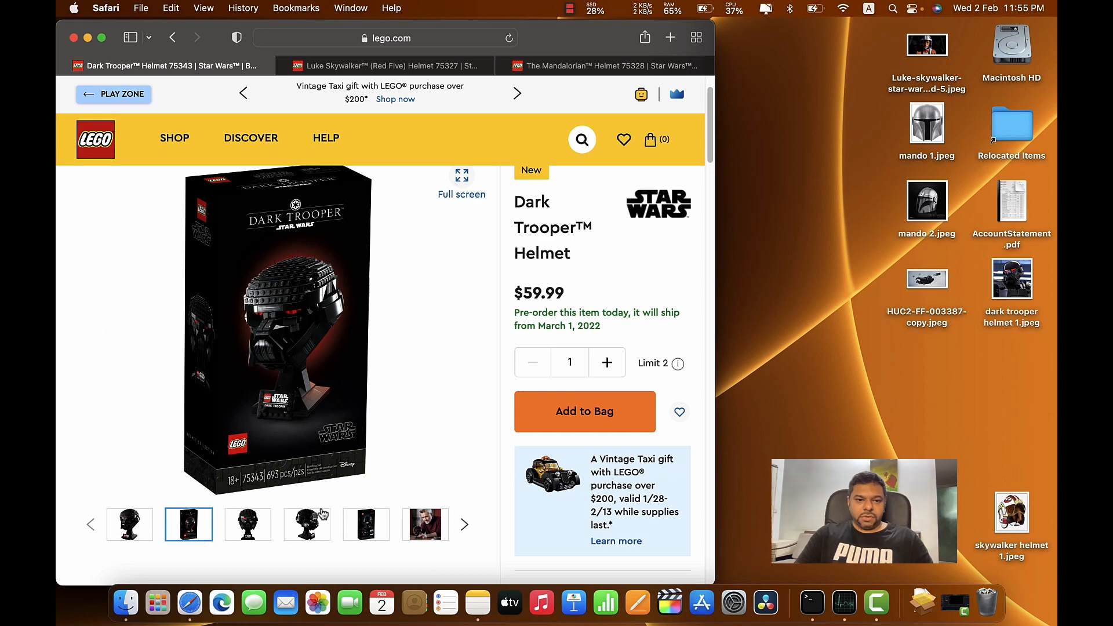
pyautogui.click(306, 524)
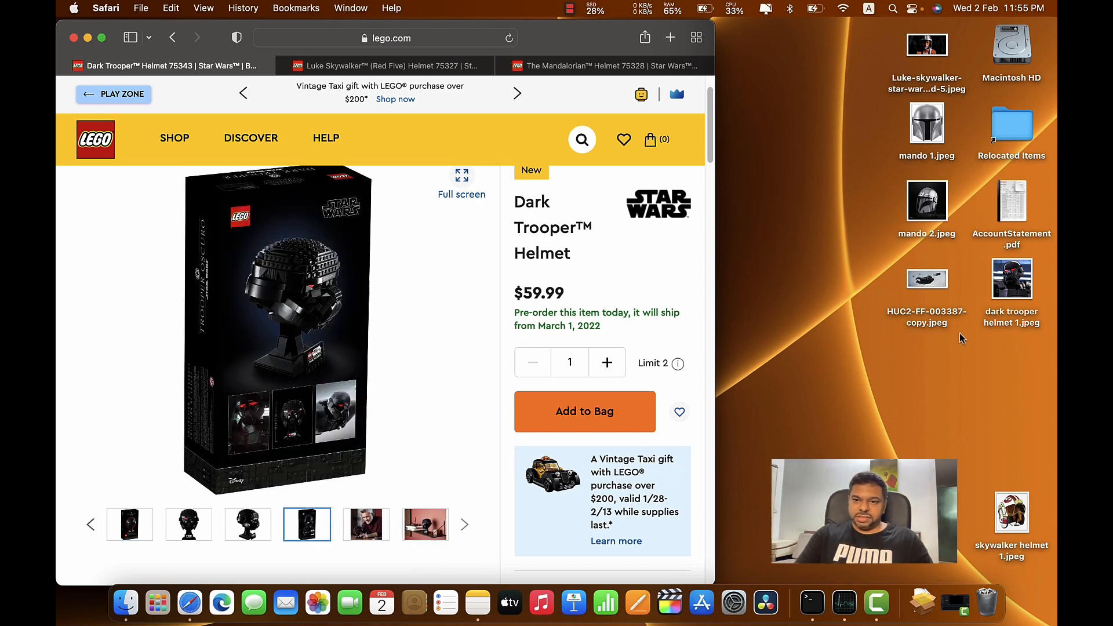
pyautogui.doubleClick(928, 279)
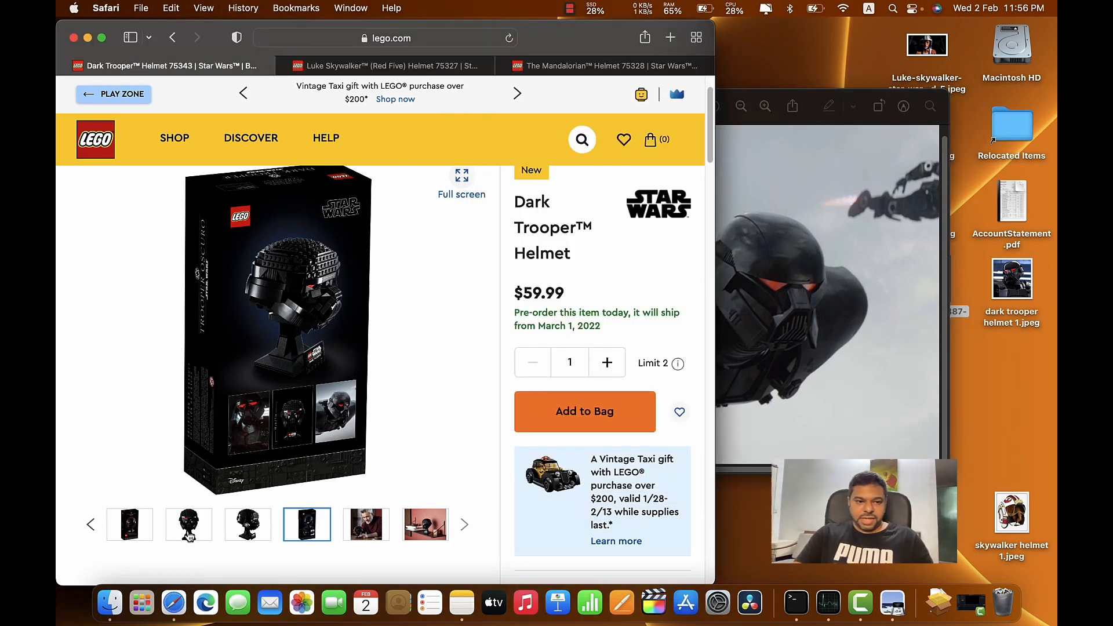
# View the Dark Trooper helmet straight on and open dark trooper helmet 1.jpeg beside it in Preview.
pyautogui.click(248, 524)
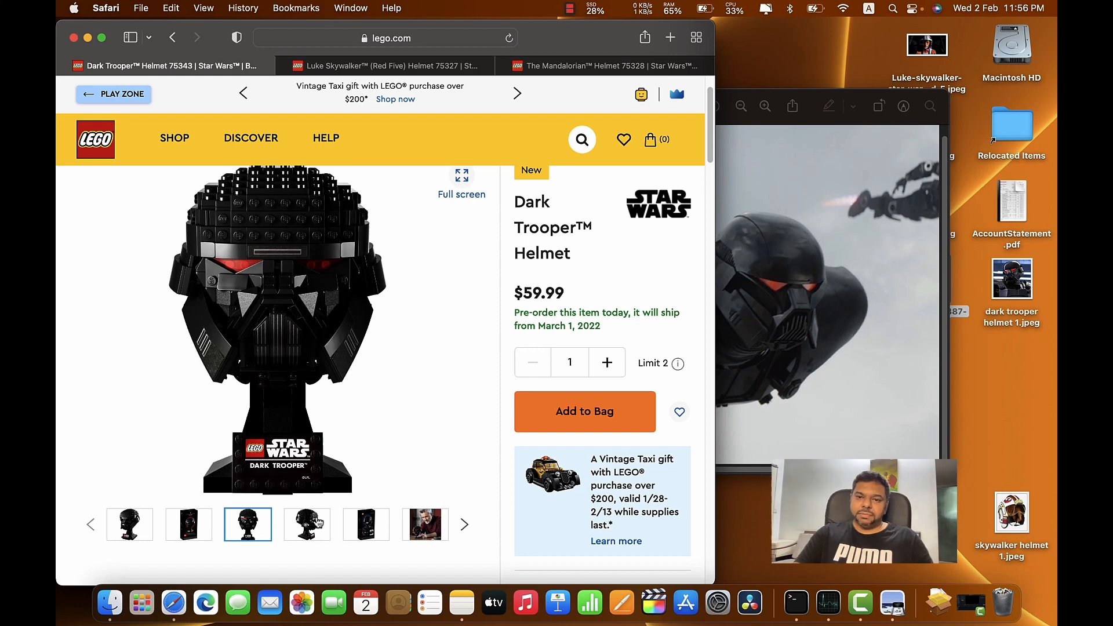
pyautogui.click(306, 524)
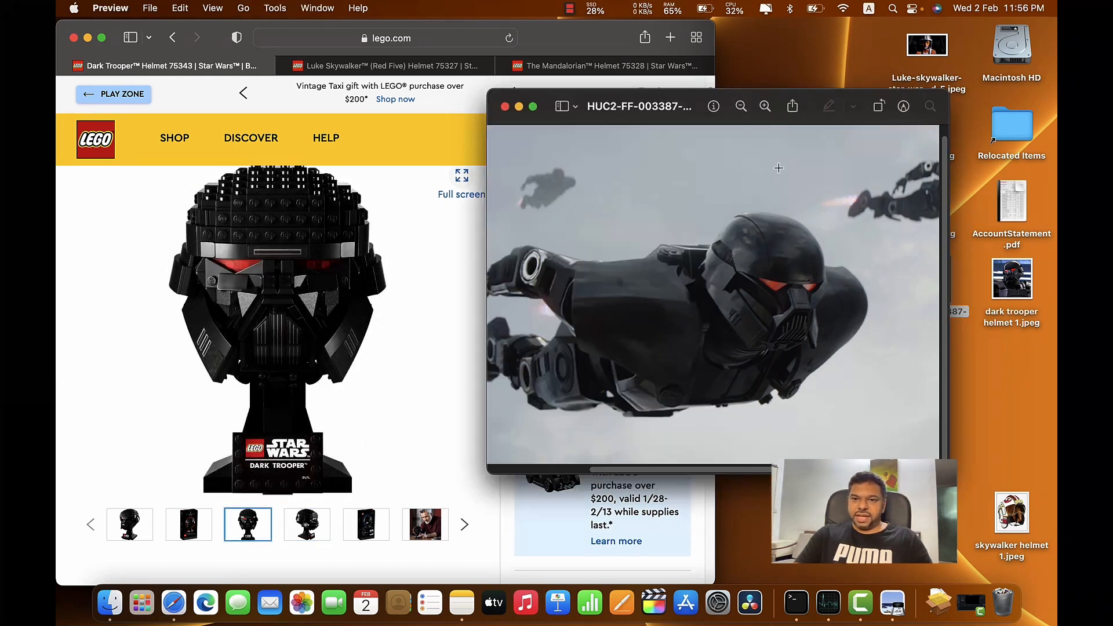
pyautogui.doubleClick(1010, 278)
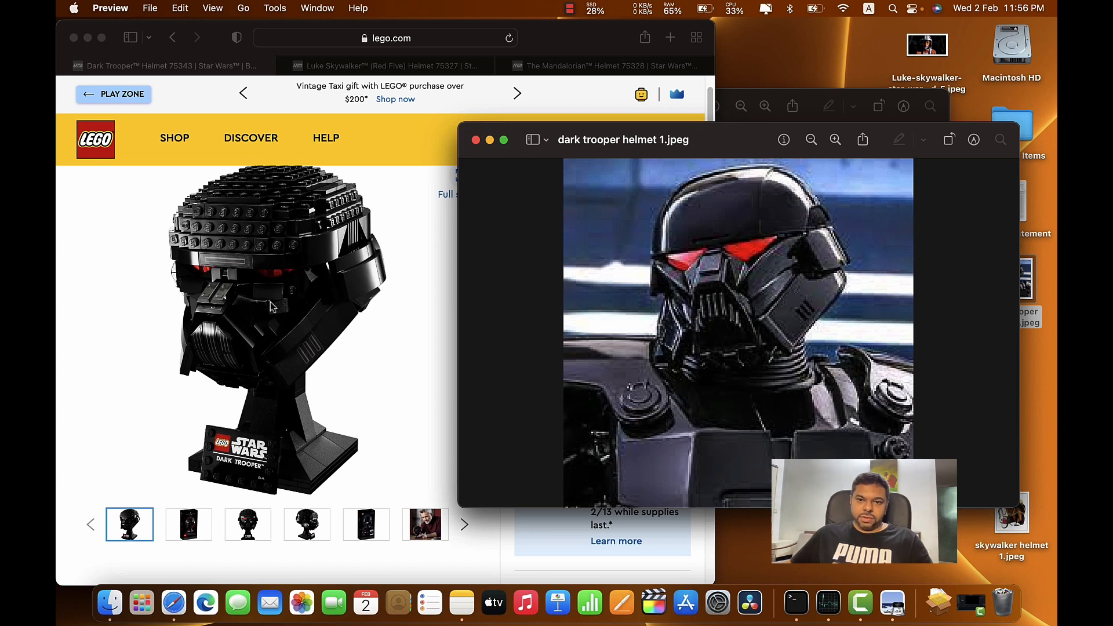
pyautogui.moveTo(813, 309)
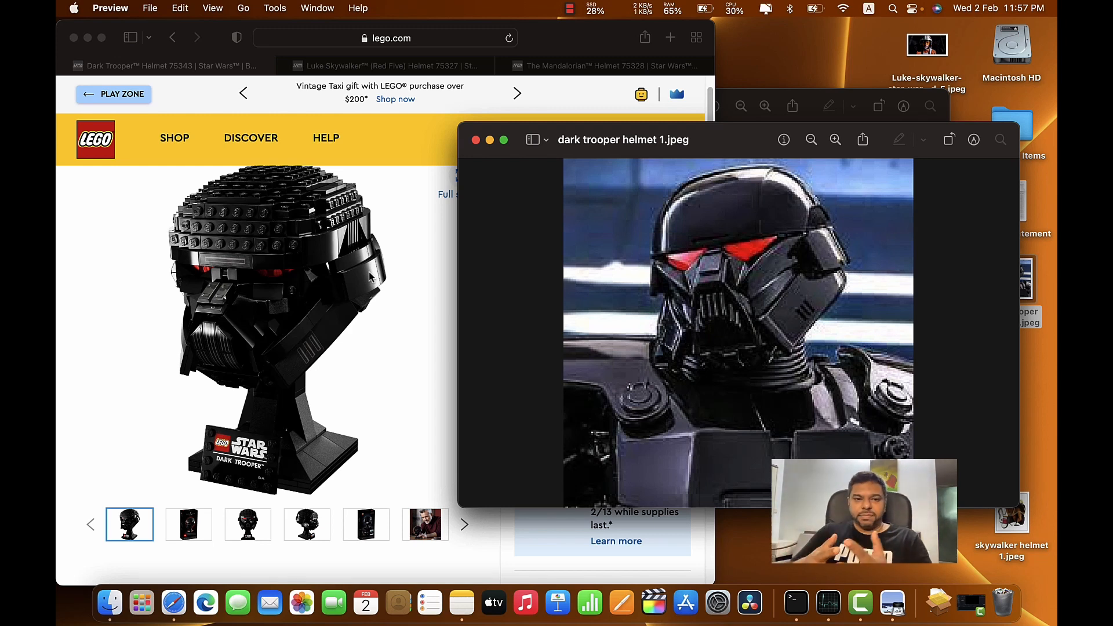
pyautogui.moveTo(413, 243)
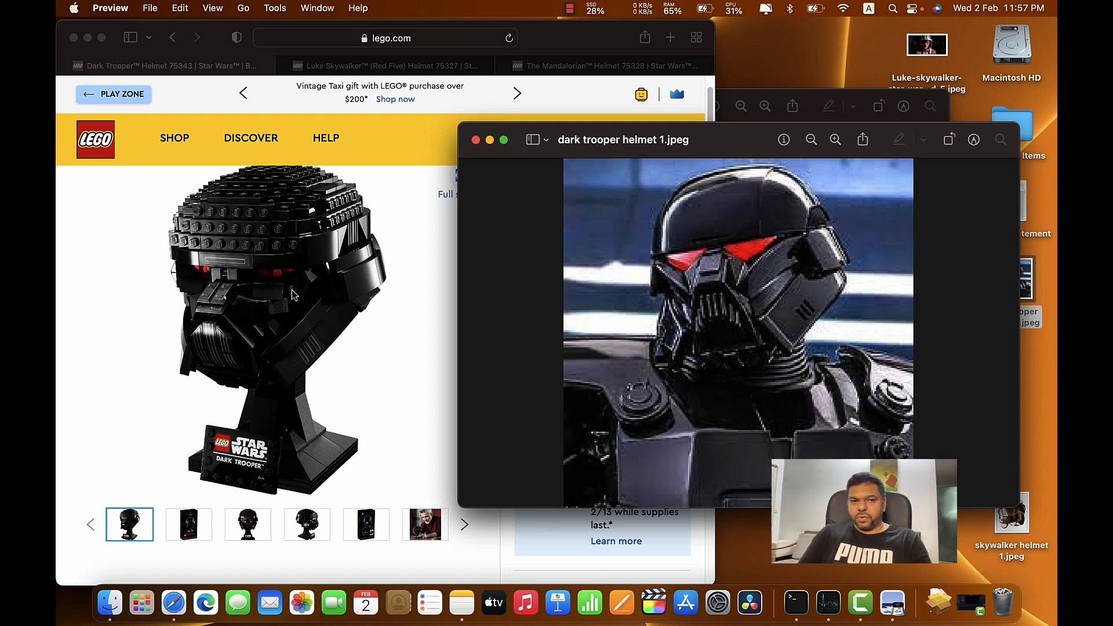
pyautogui.moveTo(828, 213)
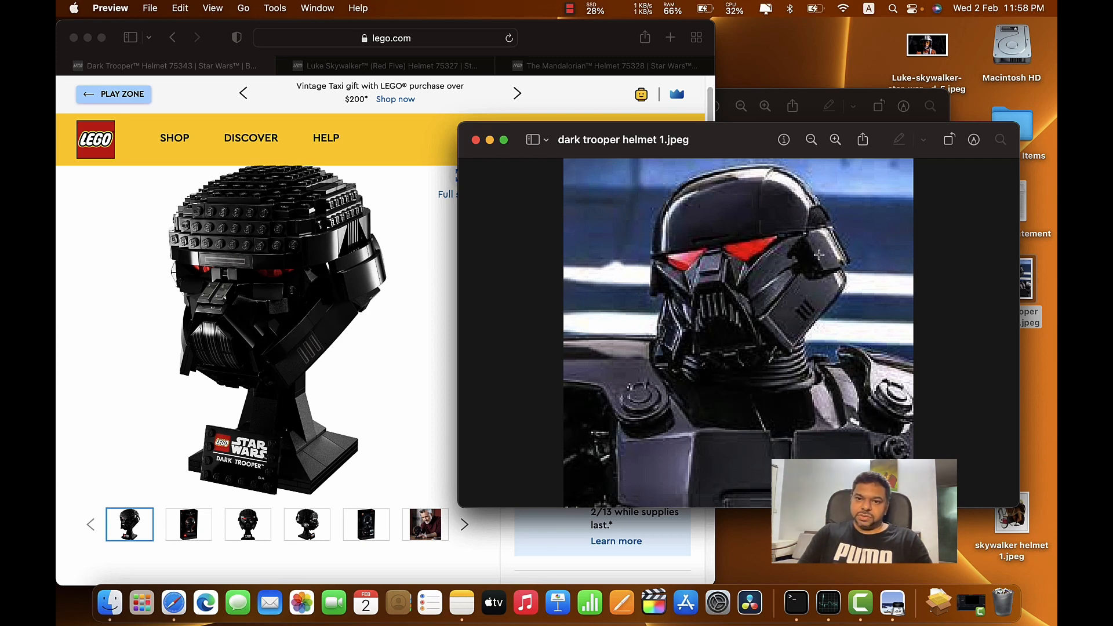
pyautogui.moveTo(359, 274)
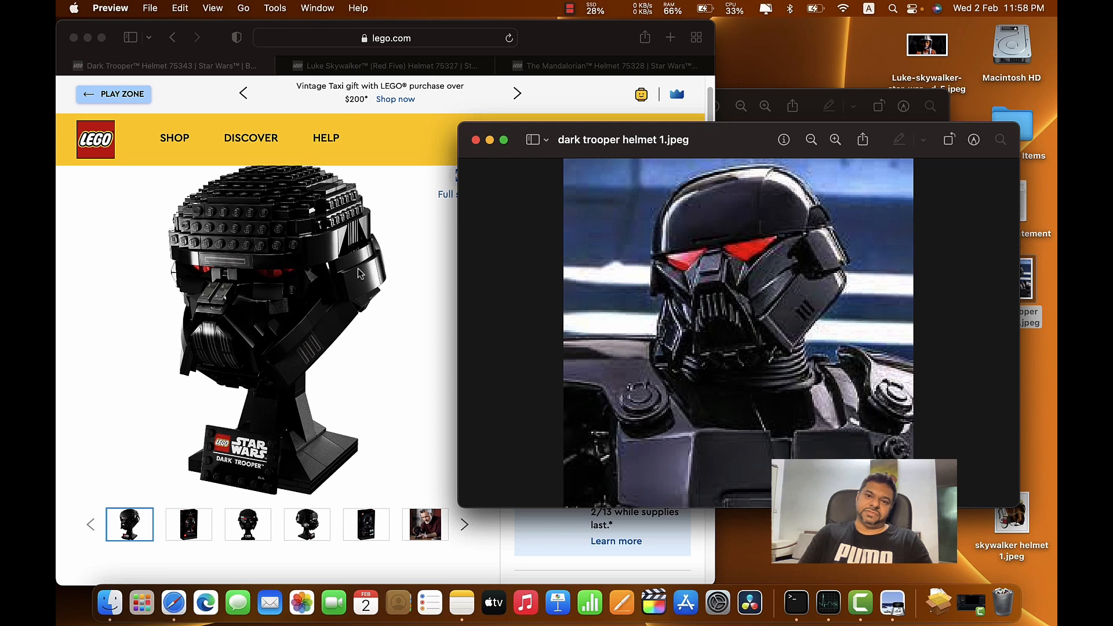
pyautogui.moveTo(149, 248)
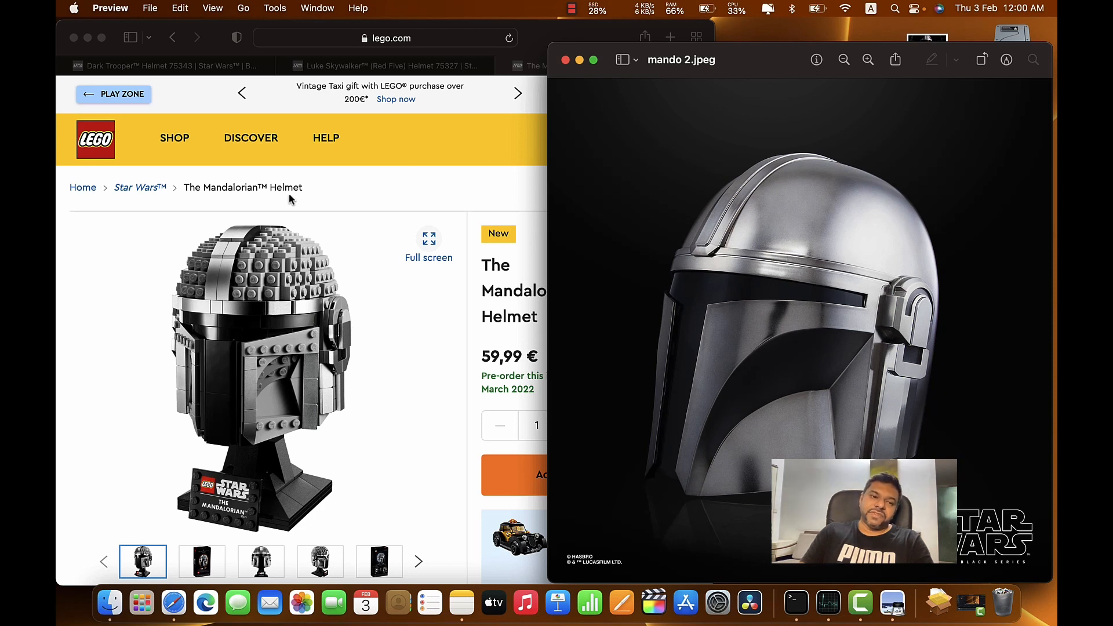
pyautogui.moveTo(213, 302)
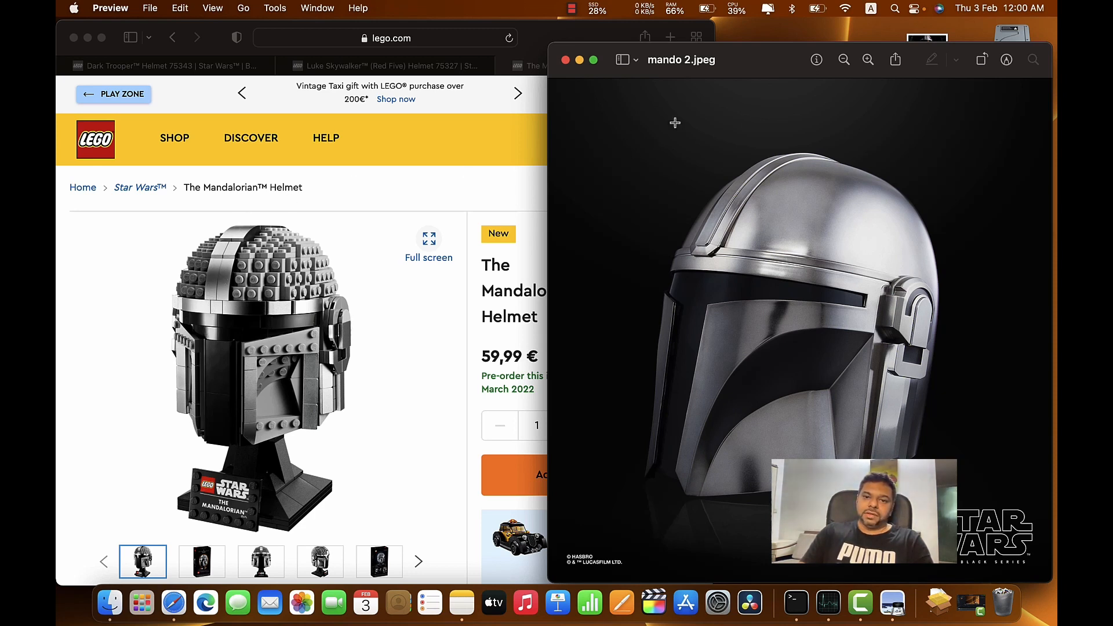
pyautogui.moveTo(409, 346)
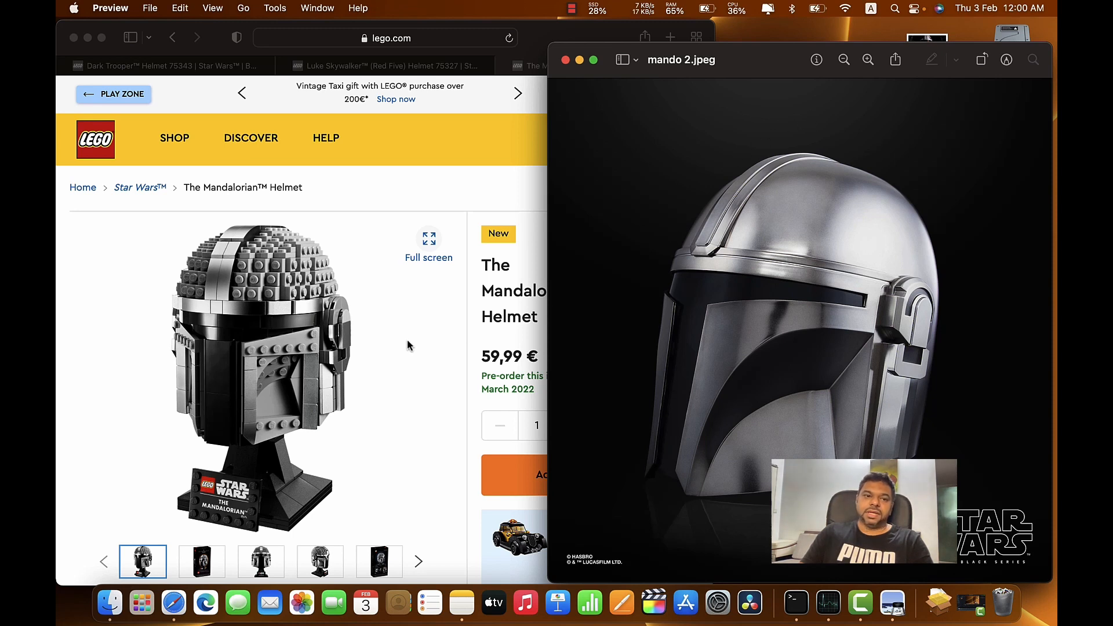
pyautogui.moveTo(144, 266)
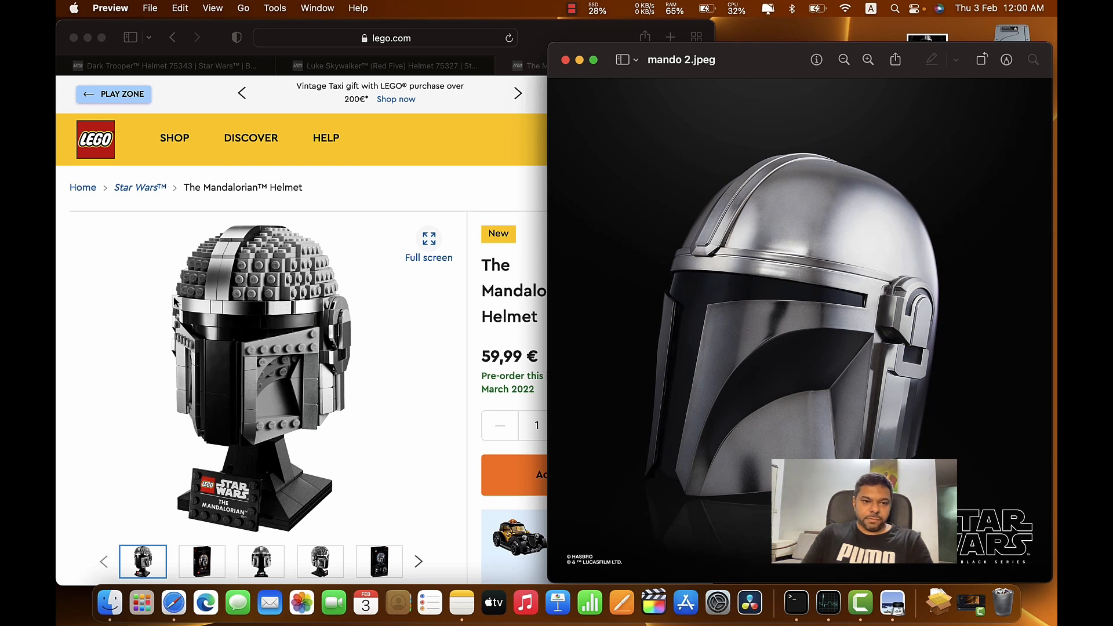
pyautogui.moveTo(686, 290)
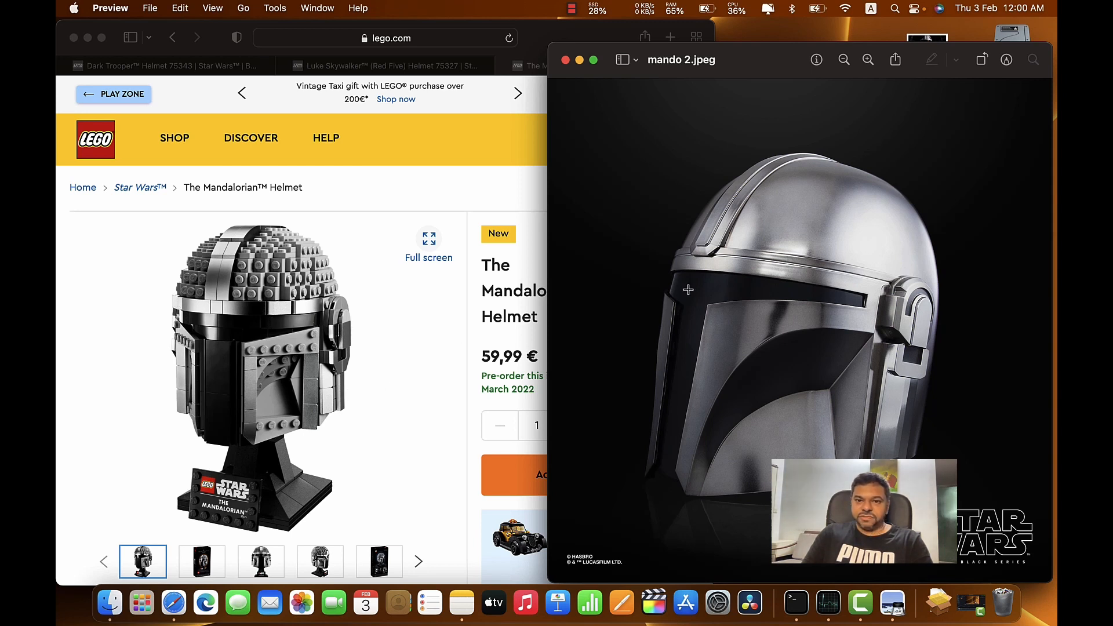
pyautogui.moveTo(897, 309)
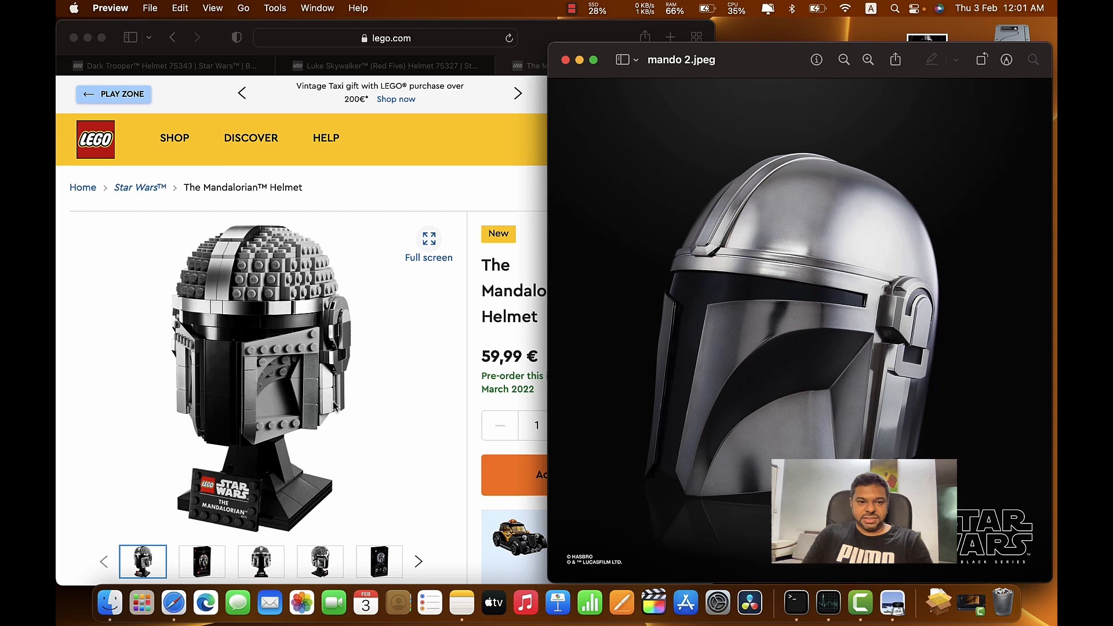
pyautogui.moveTo(862, 384)
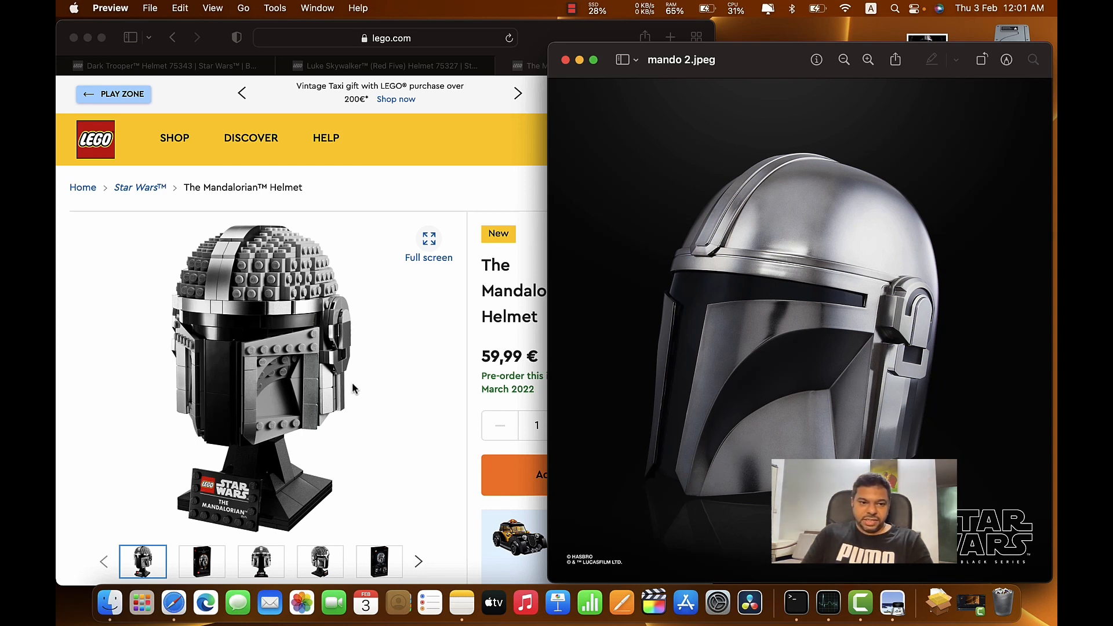
# Position the mando 1.jpeg Mandalorian reference photo beside the Safari Mandalorian Helmet page.
pyautogui.click(354, 389)
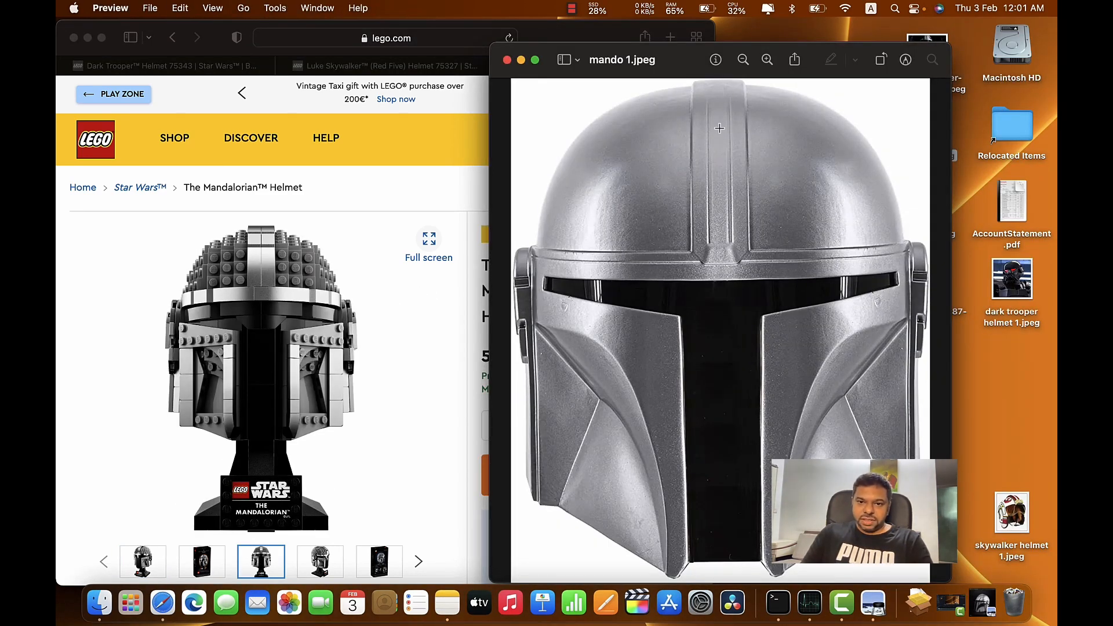
pyautogui.moveTo(858, 357)
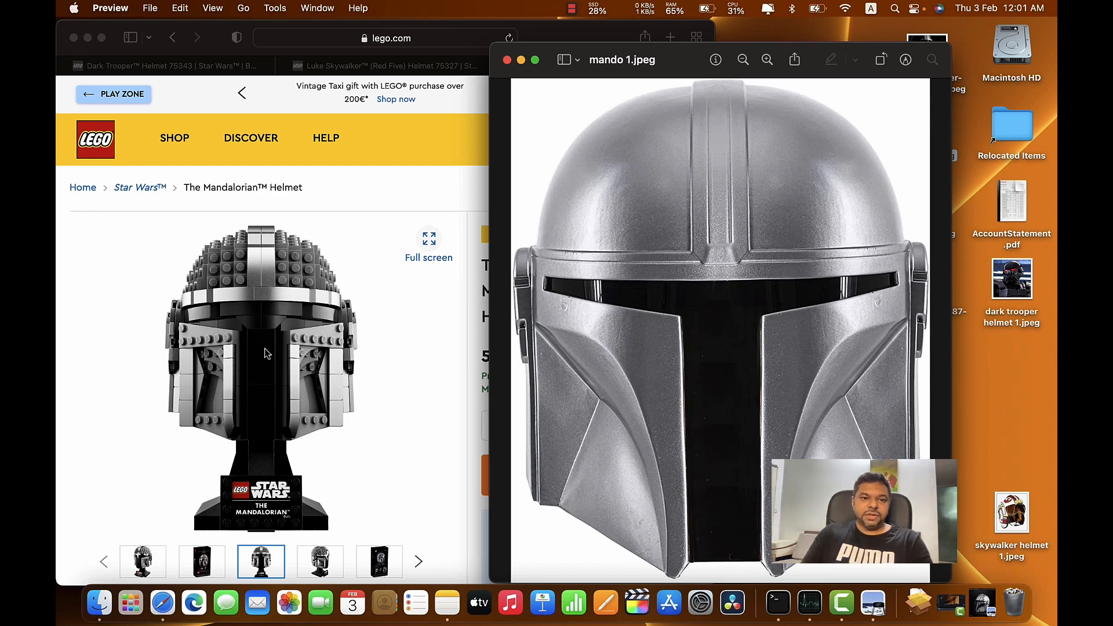
pyautogui.moveTo(349, 352)
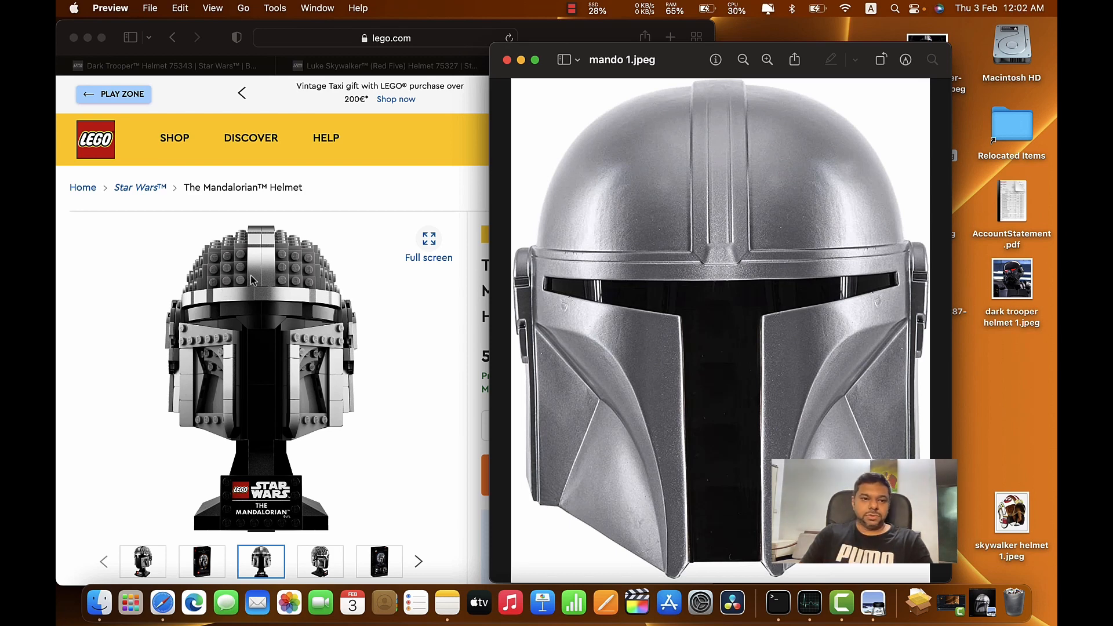
pyautogui.moveTo(267, 296)
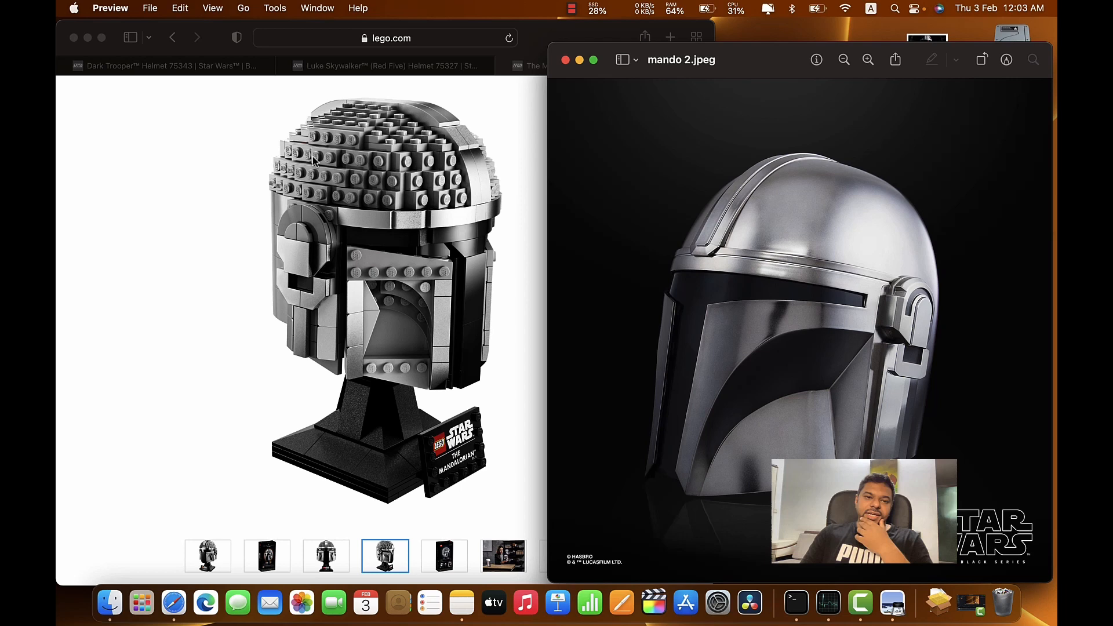
pyautogui.moveTo(327, 195)
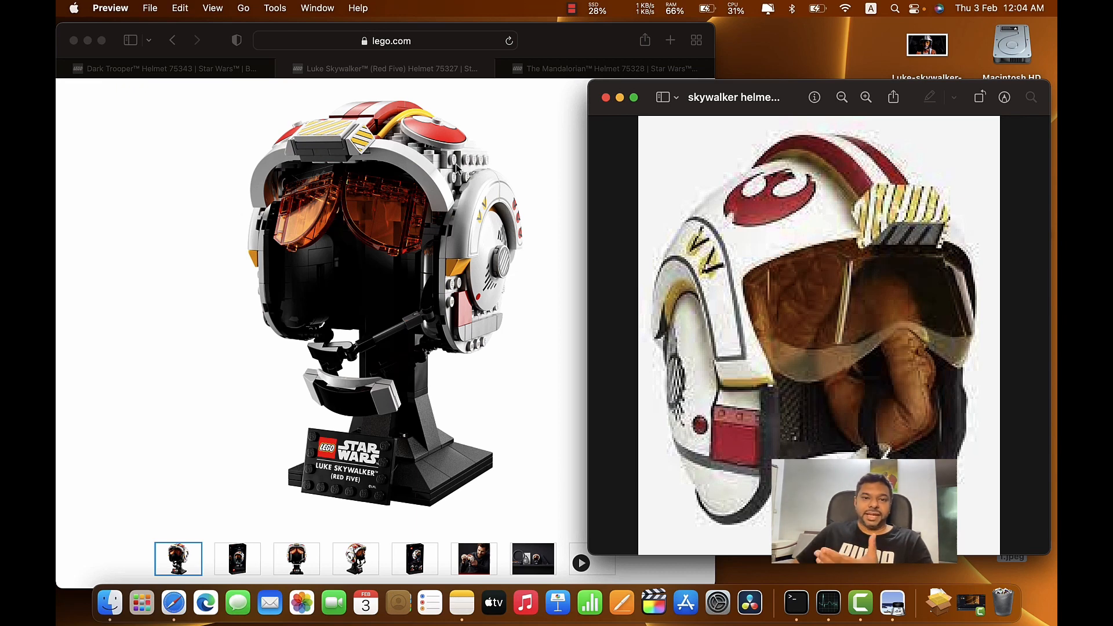
# Bring the LEGO Red Five product photos in front of the Skywalker reference photo.
pyautogui.click(354, 559)
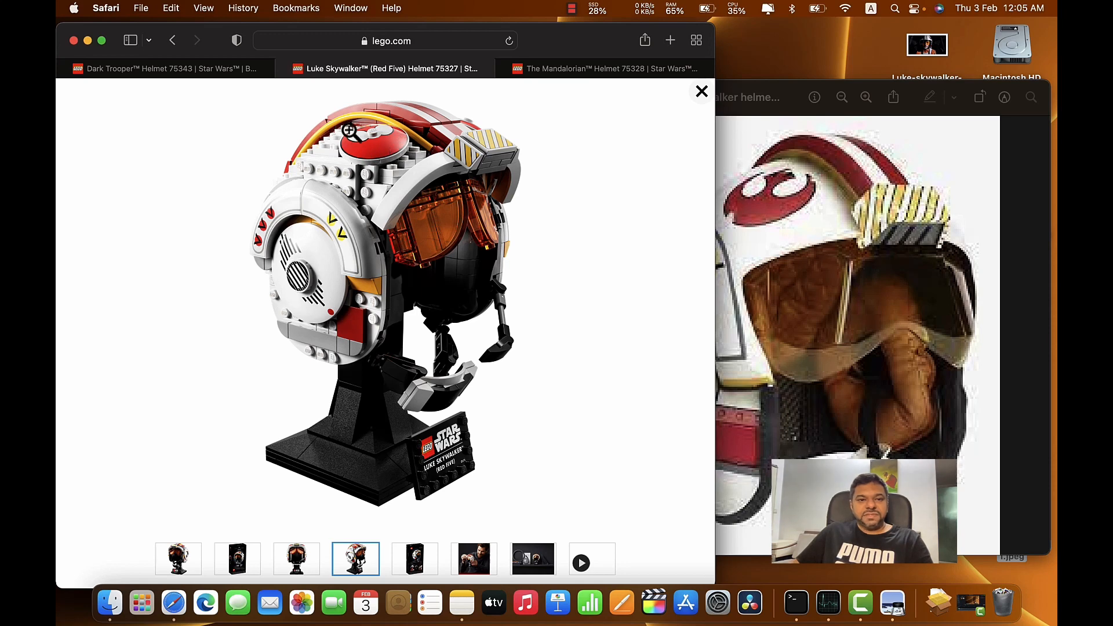
pyautogui.moveTo(795, 150)
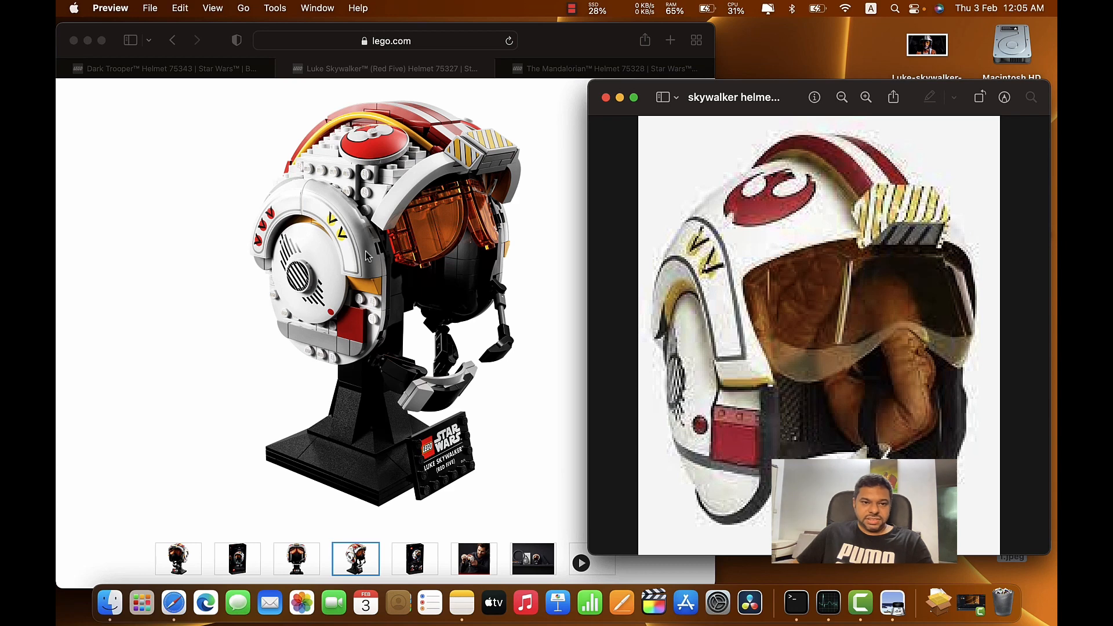
pyautogui.moveTo(311, 235)
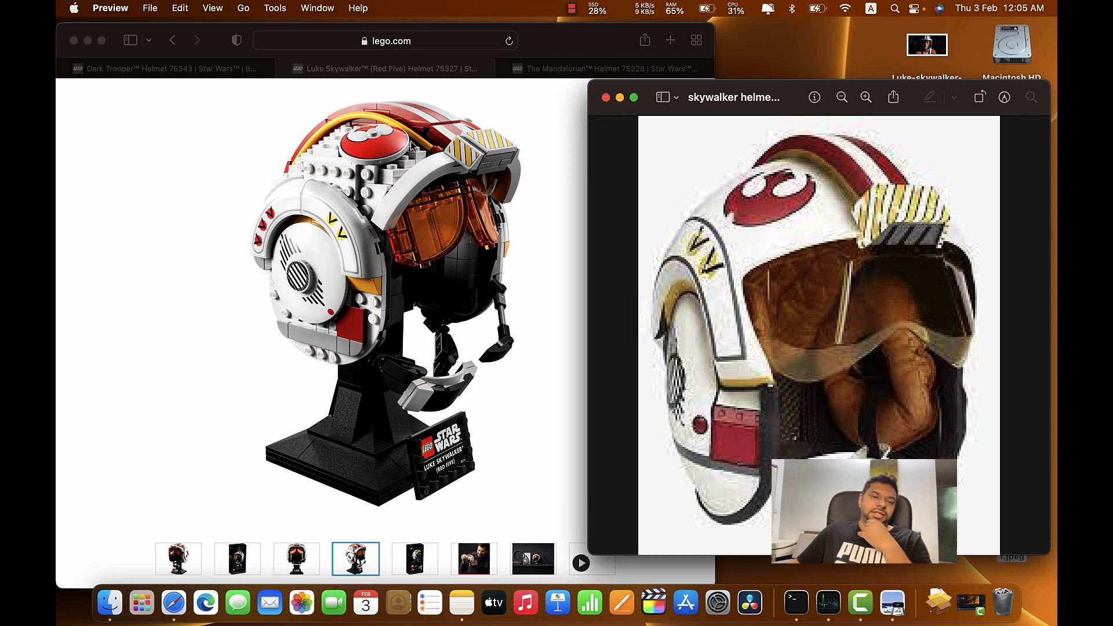
pyautogui.moveTo(357, 159)
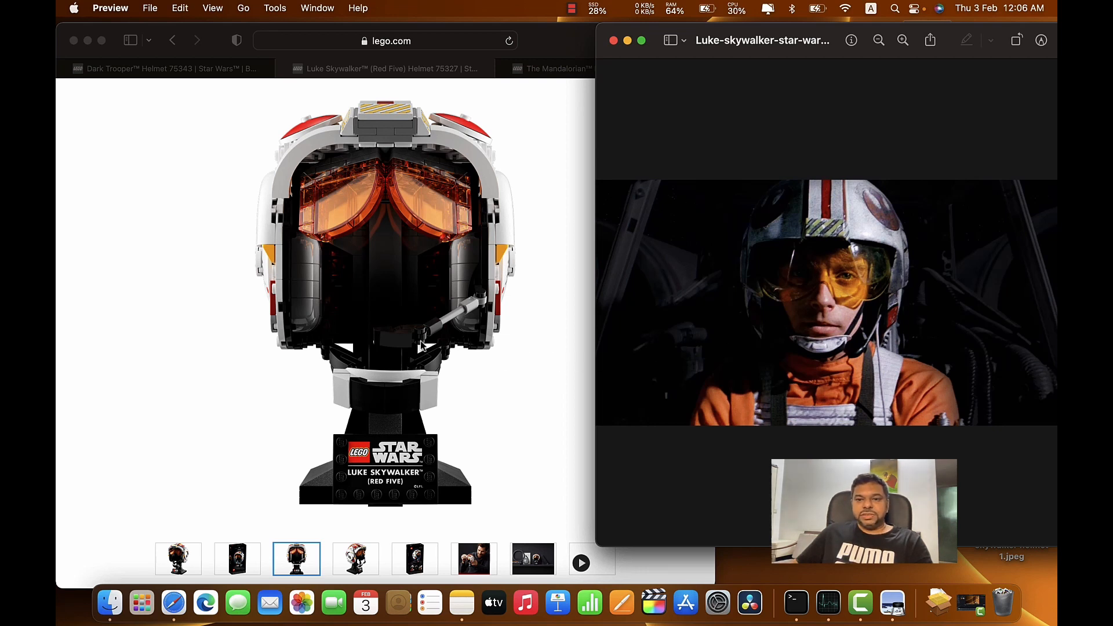
pyautogui.moveTo(730, 288)
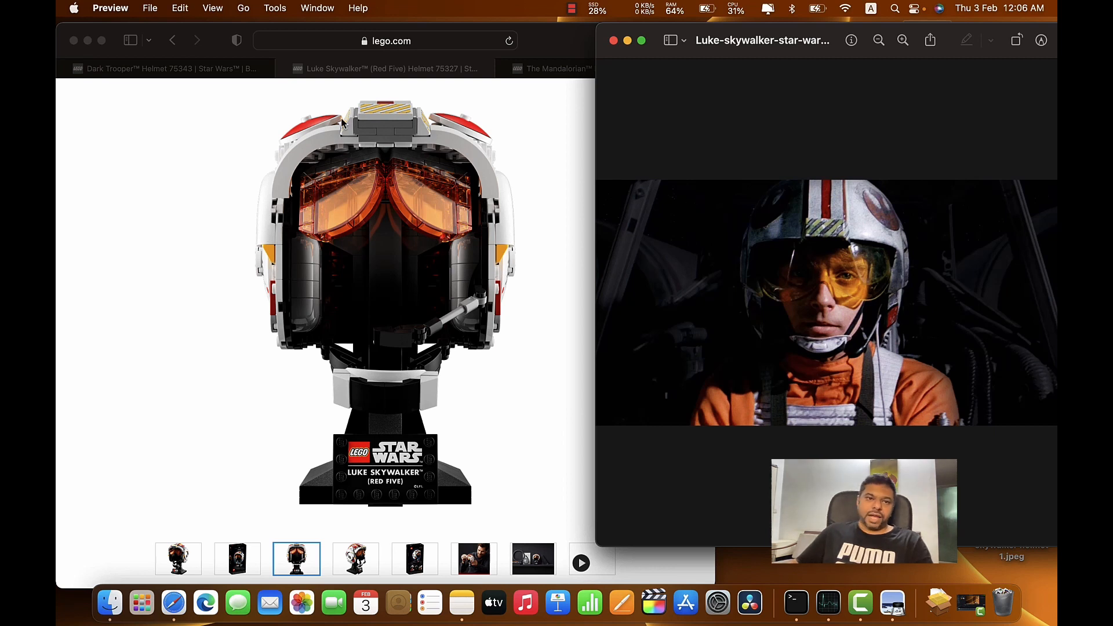
pyautogui.moveTo(437, 137)
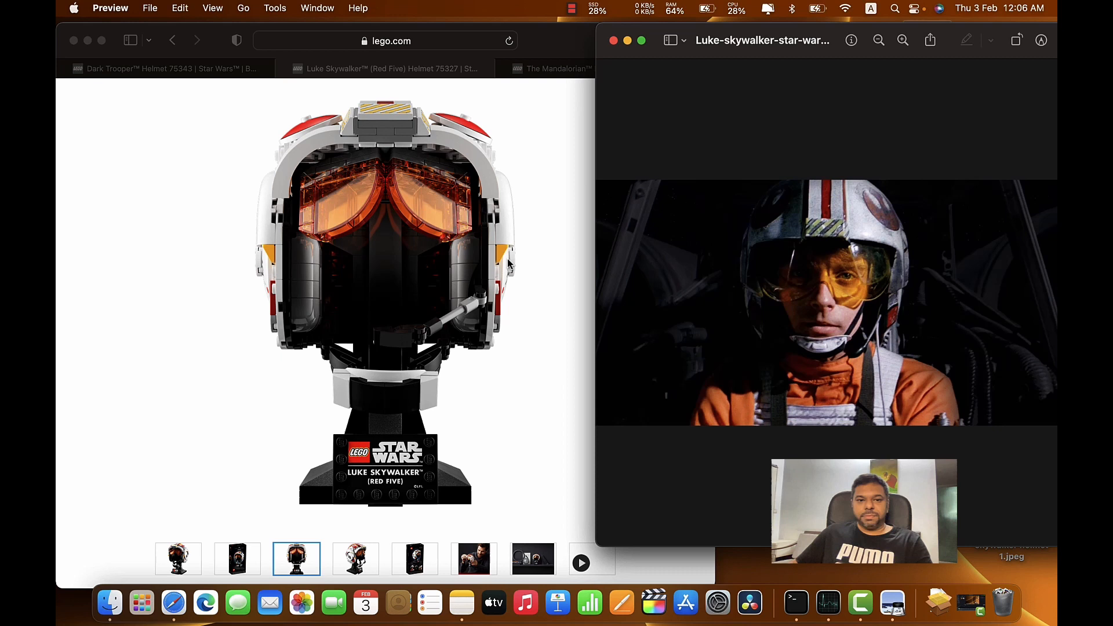
pyautogui.moveTo(312, 250)
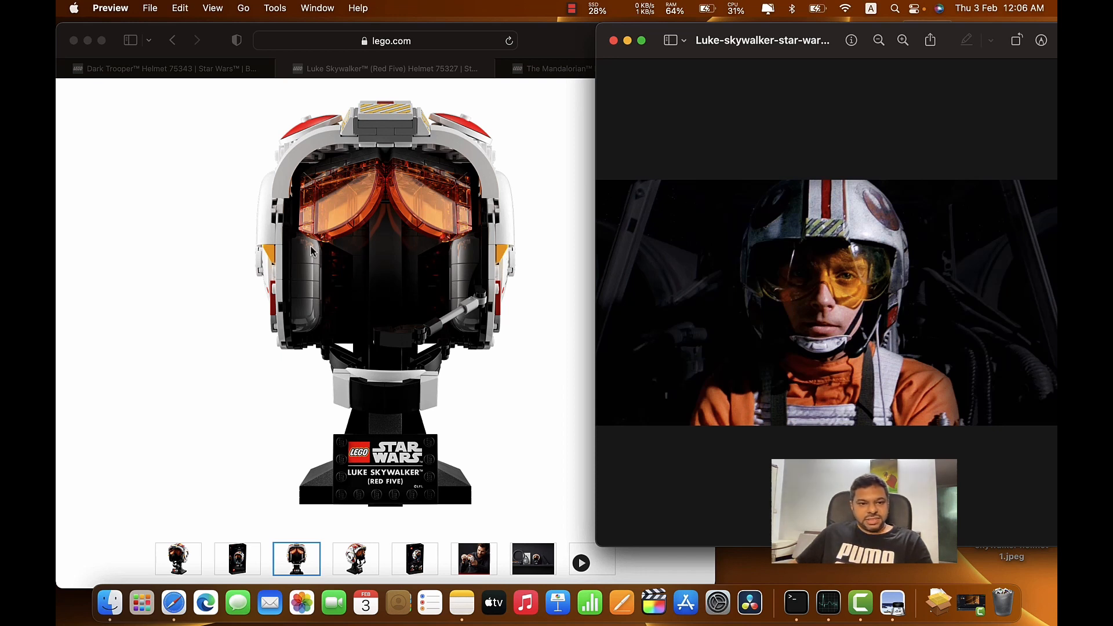
pyautogui.moveTo(329, 306)
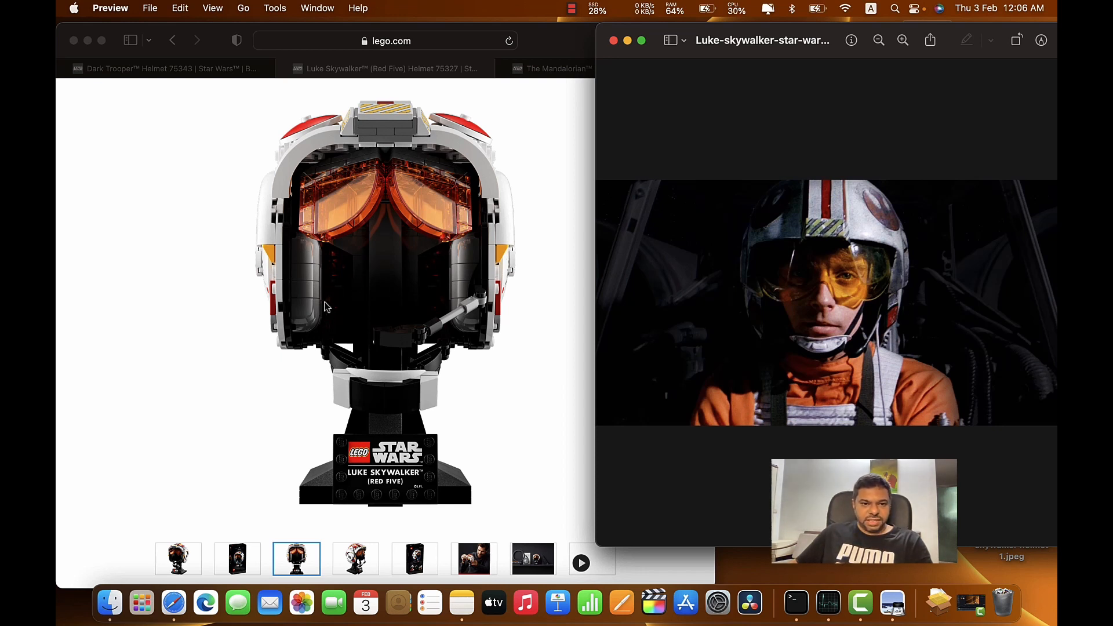
pyautogui.moveTo(281, 434)
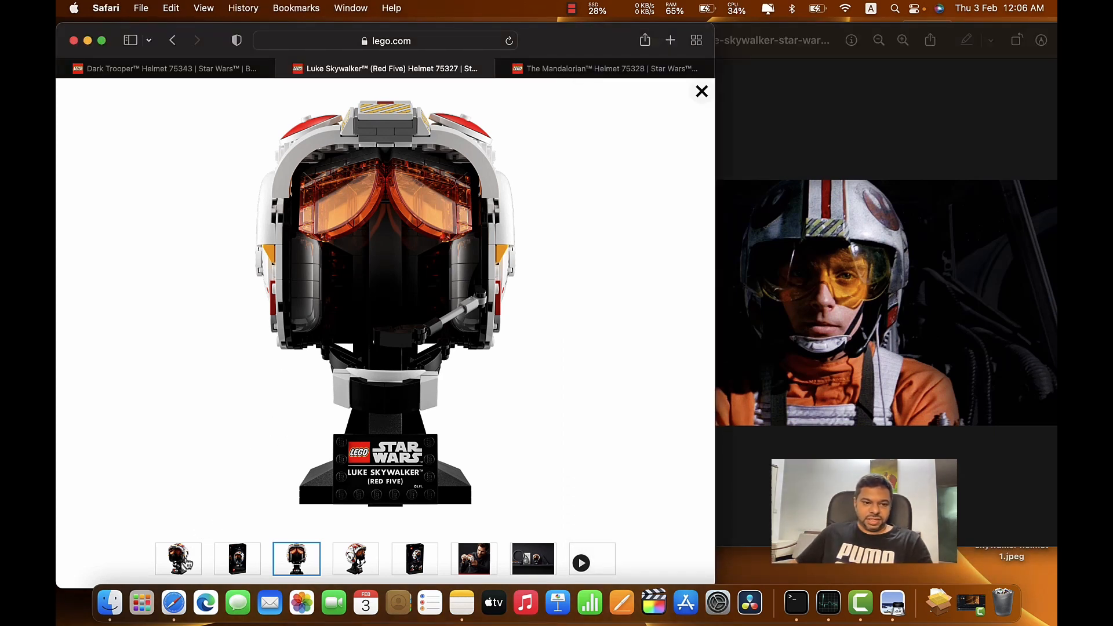
# Bring the LEGO Red Five helmet gallery to the front beside the Luke Skywalker film still.
pyautogui.click(178, 559)
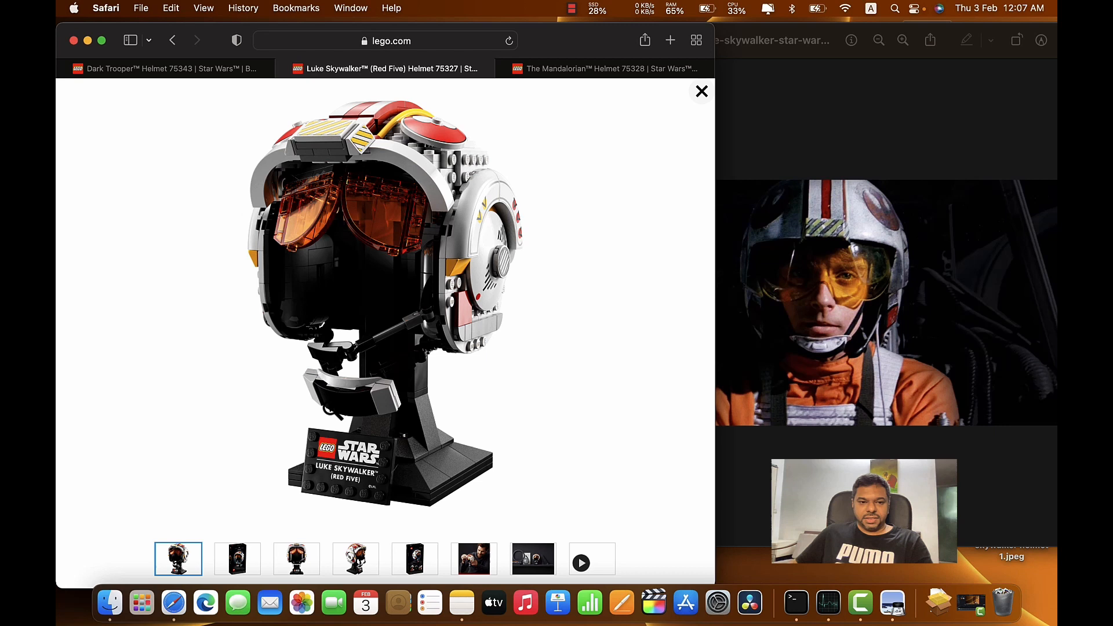
pyautogui.moveTo(248, 306)
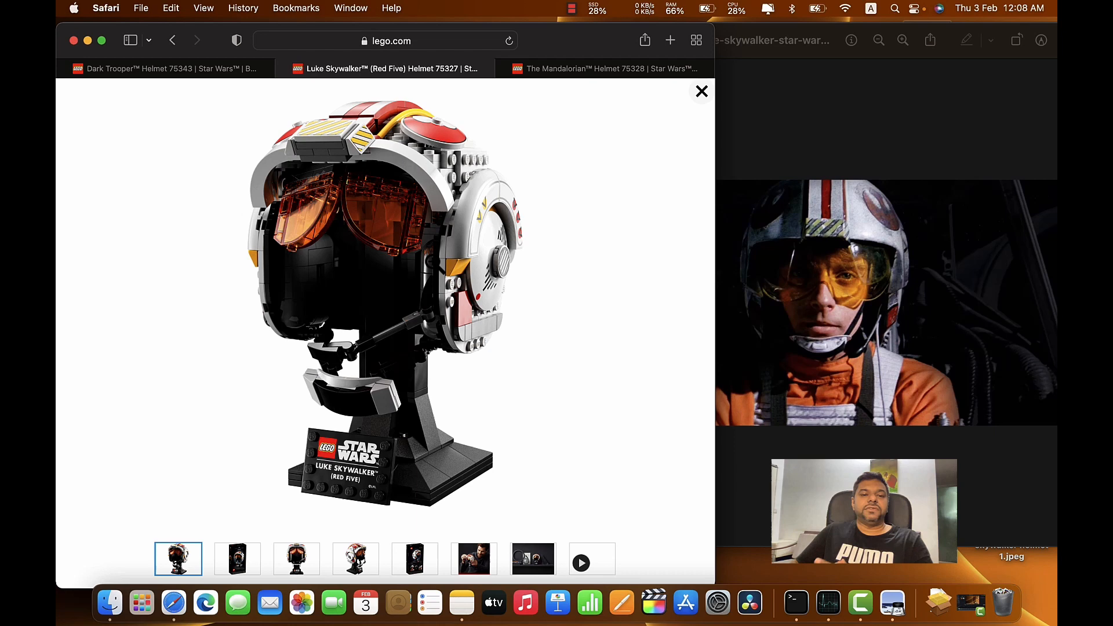
# Show the back of the LEGO Red Five helmet box in the enlarged gallery.
pyautogui.click(415, 559)
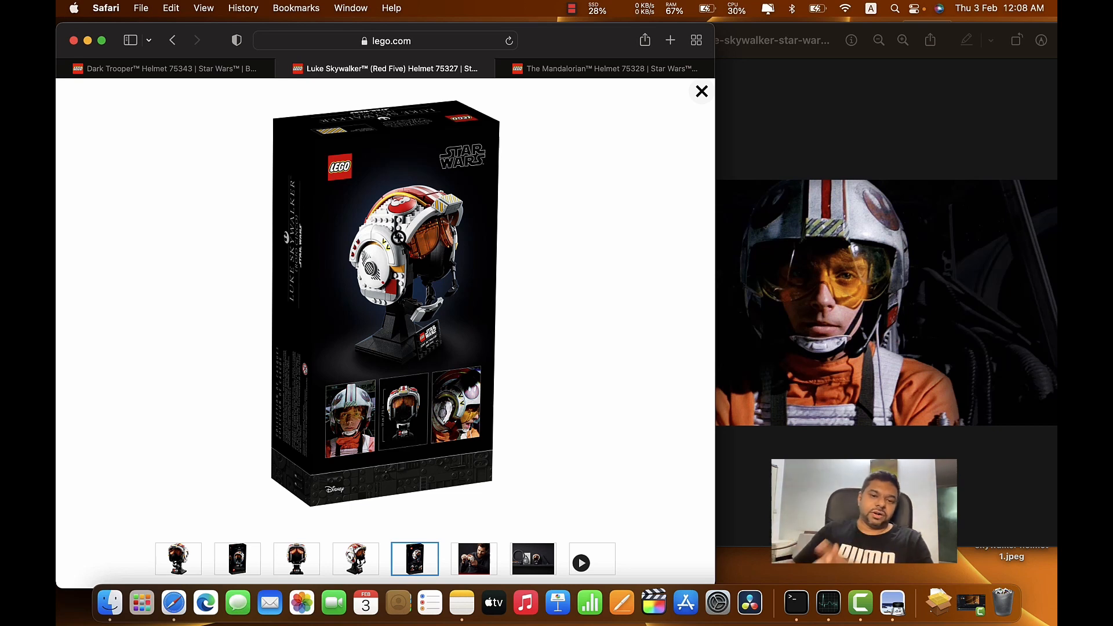
# Show the front of the LEGO Red Five helmet box art in the enlarged gallery.
pyautogui.click(237, 559)
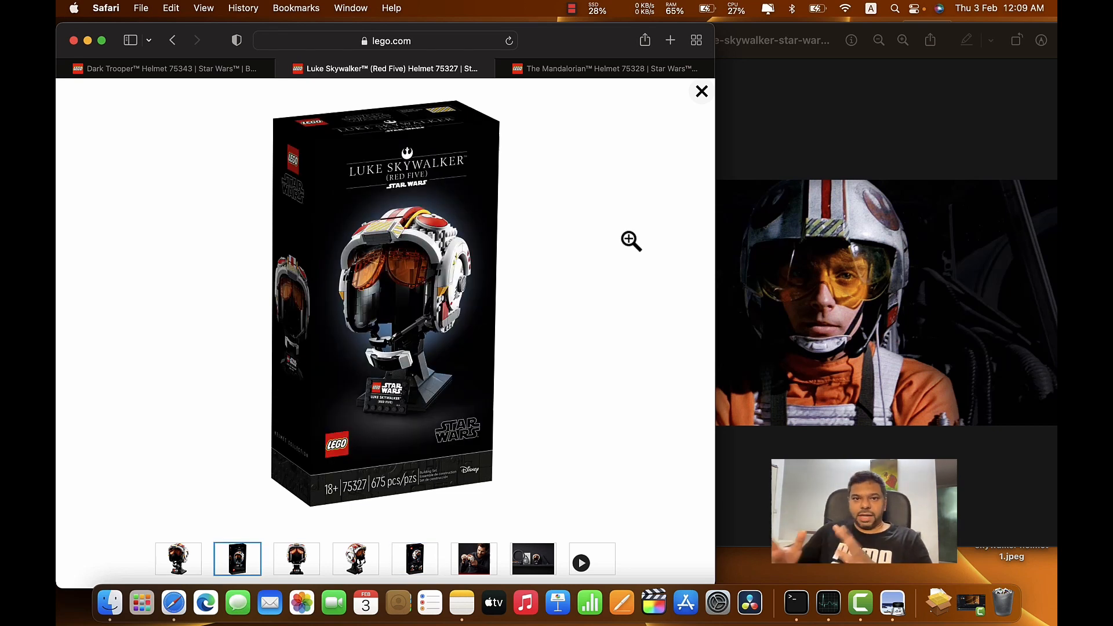